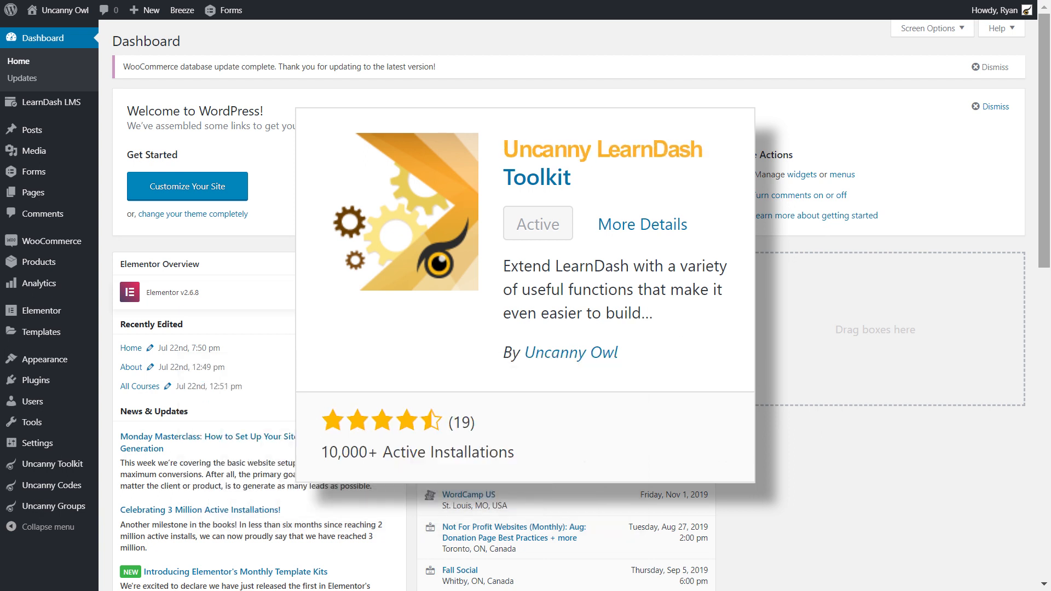
# - Open the Uncanny Toolkit Modules page from the WordPress admin sidebar
pyautogui.click(52, 464)
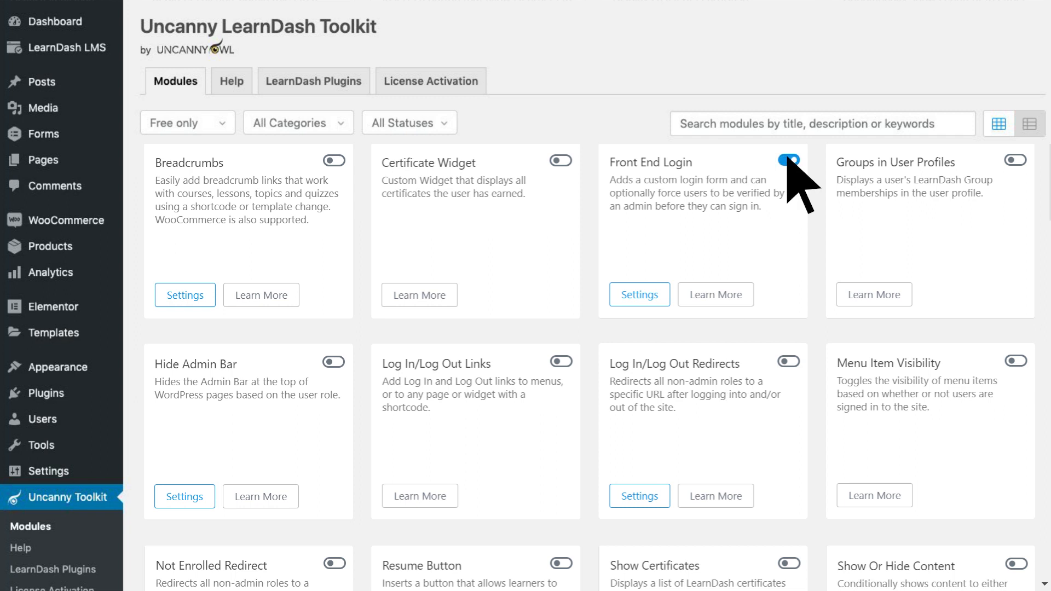
# - Turn on Front End Login and save a Log In/Log Out Redirects login redirect of /my-courses
pyautogui.click(785, 159)
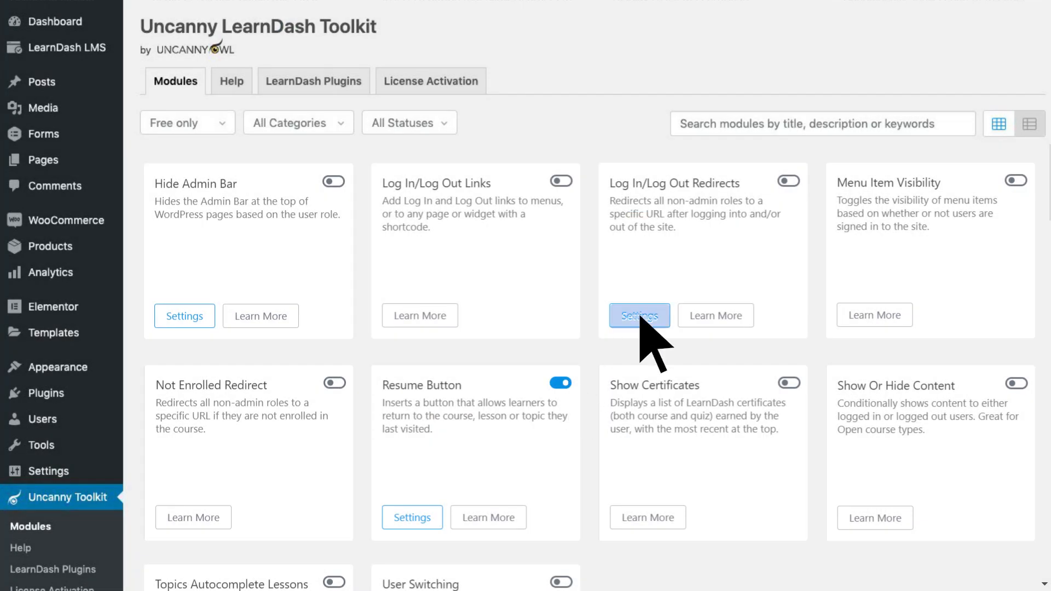
pyautogui.click(640, 315)
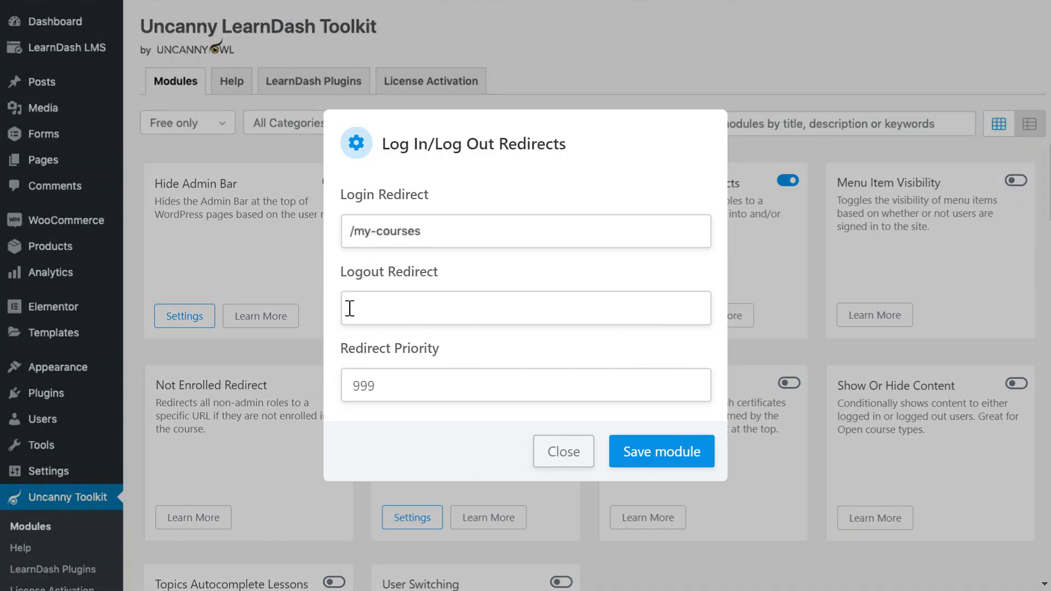
pyautogui.click(564, 451)
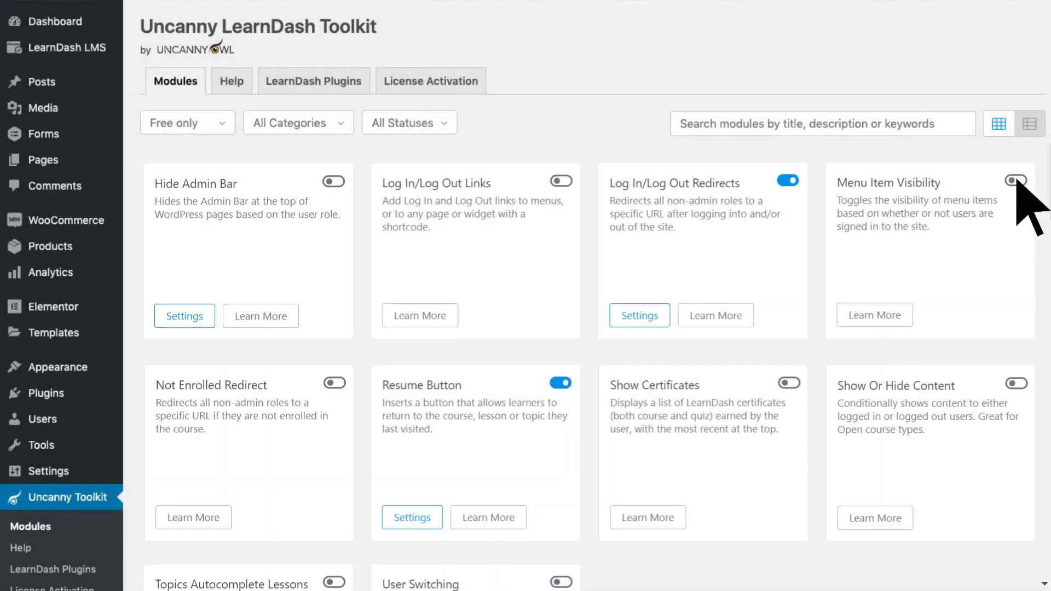
pyautogui.click(1014, 181)
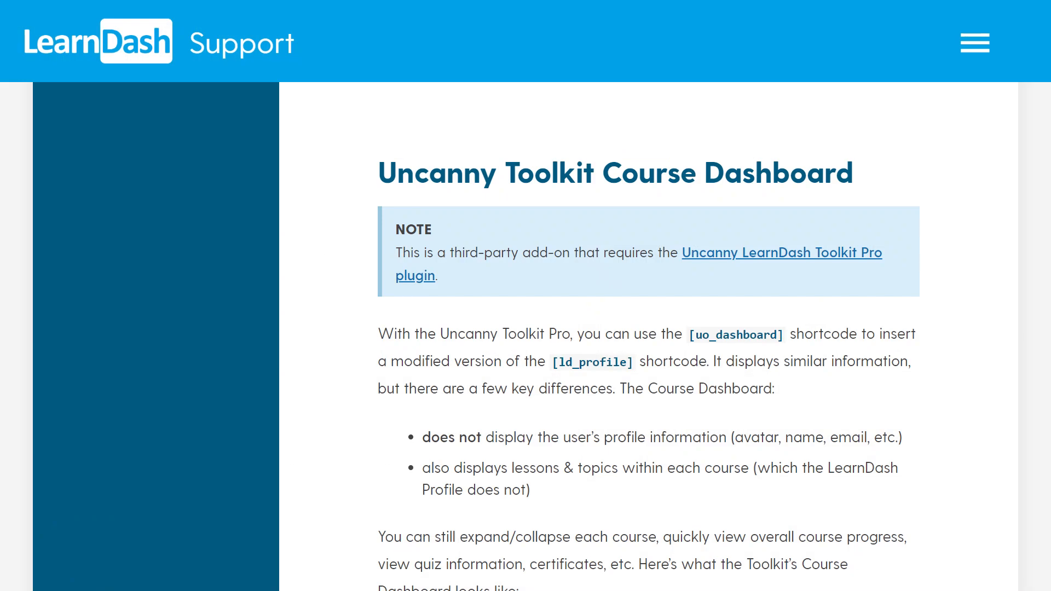
# - Scroll through the 'Uncanny Toolkit Course Dashboard' support article
pyautogui.scroll(-3)
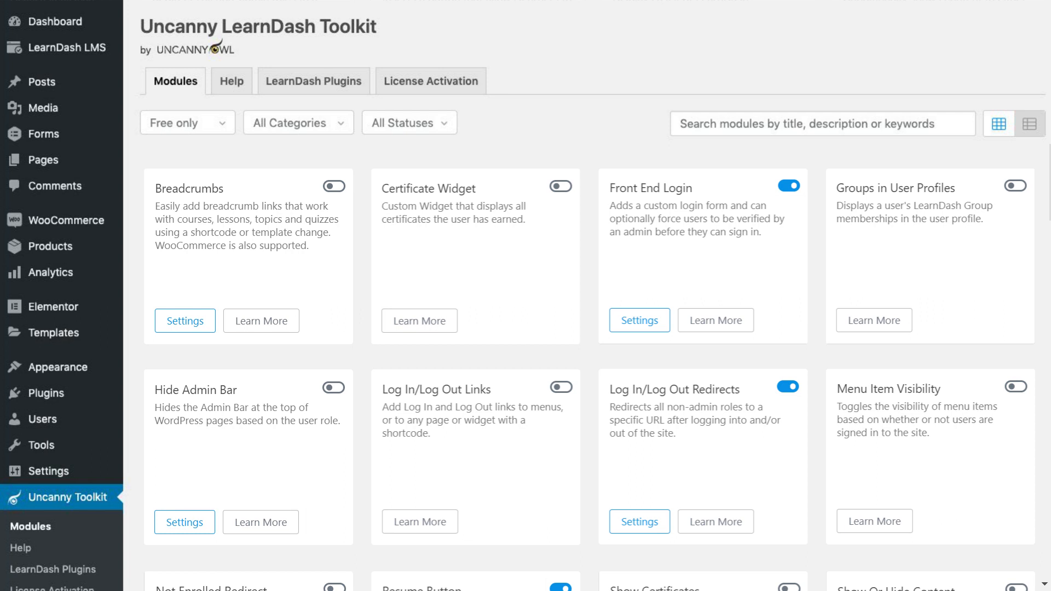
# - Filter the module list to Pro only and close the Email Quiz Certificates settings
pyautogui.click(188, 122)
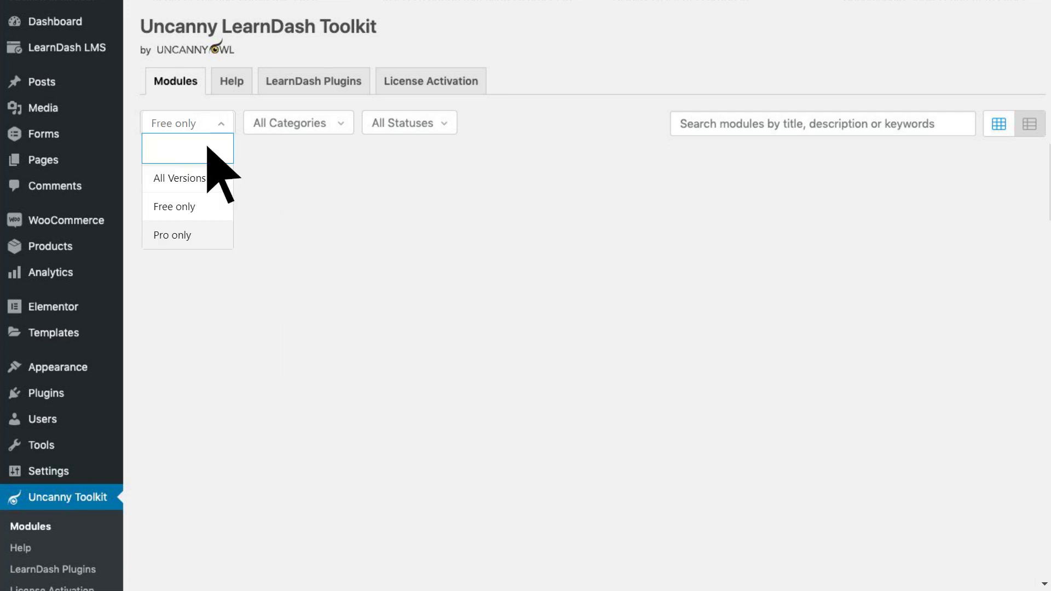
pyautogui.click(172, 234)
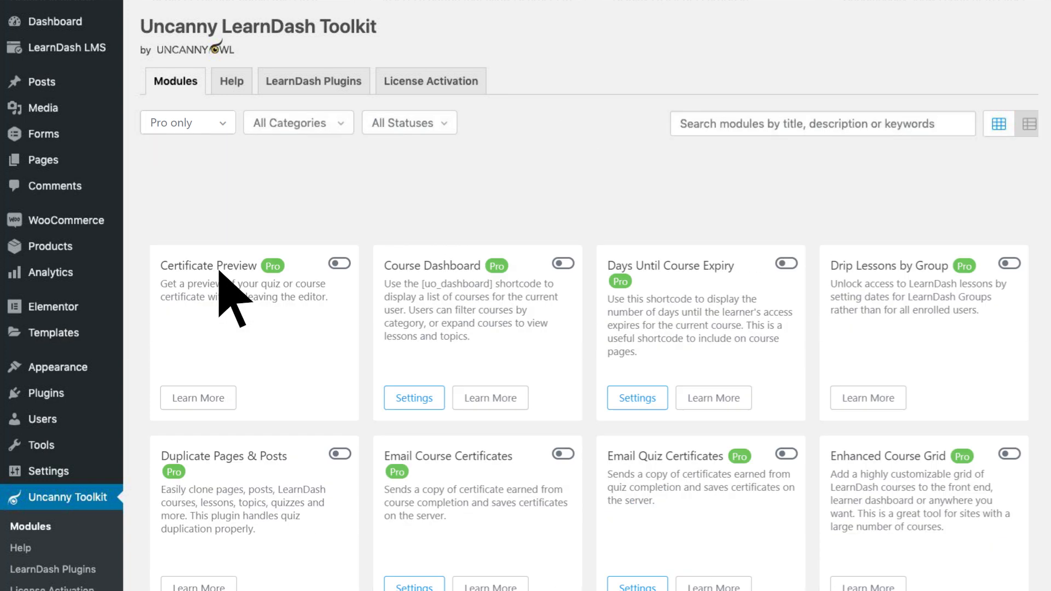
pyautogui.scroll(-3)
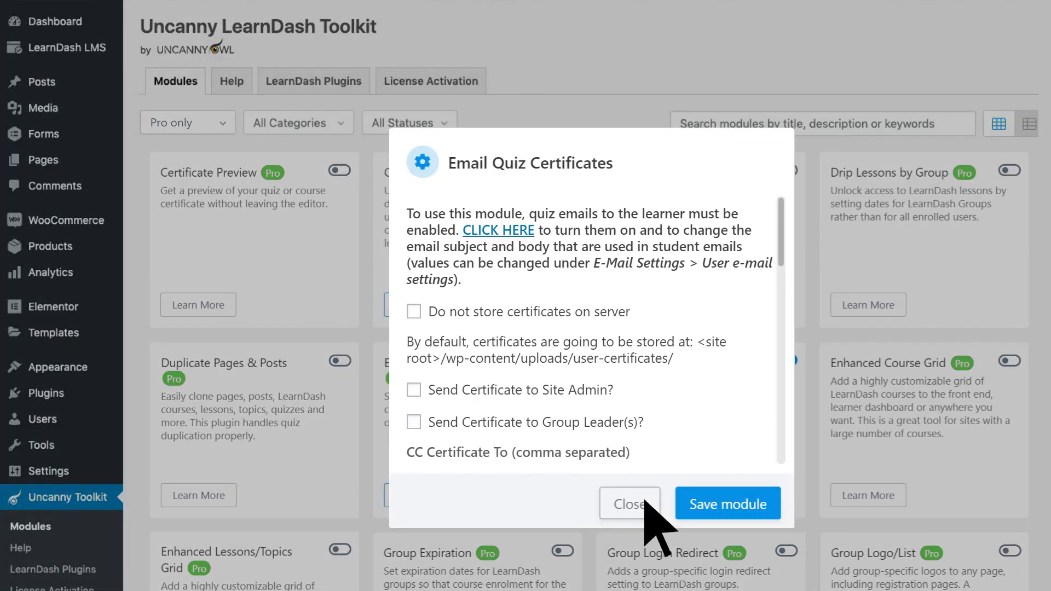
pyautogui.click(629, 503)
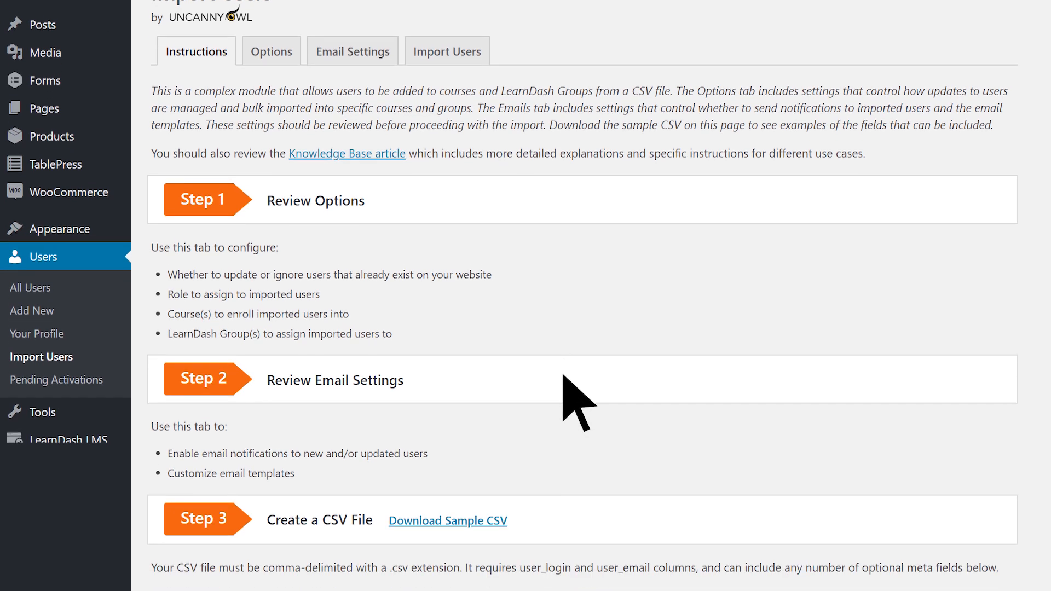
# - Scroll the Import Users CSV instructions down to Available Meta Fields
pyautogui.scroll(-3)
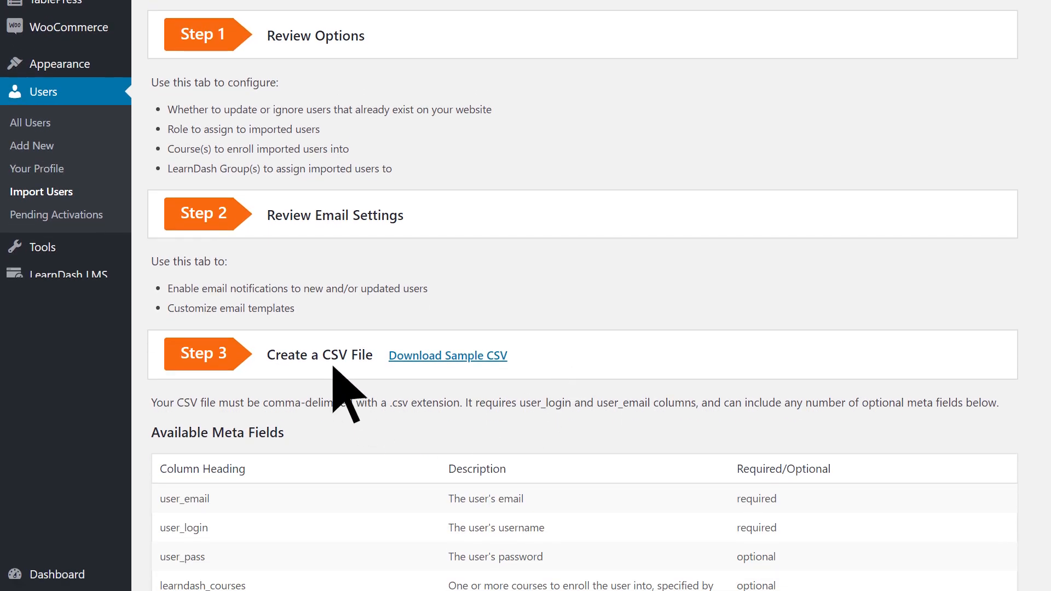
pyautogui.scroll(-3)
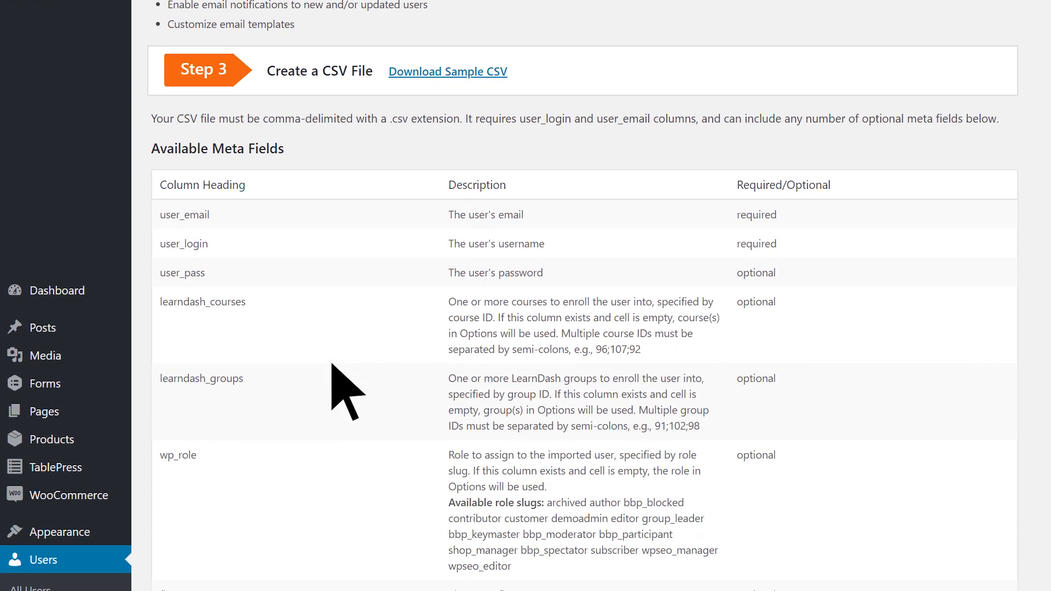
pyautogui.scroll(-3)
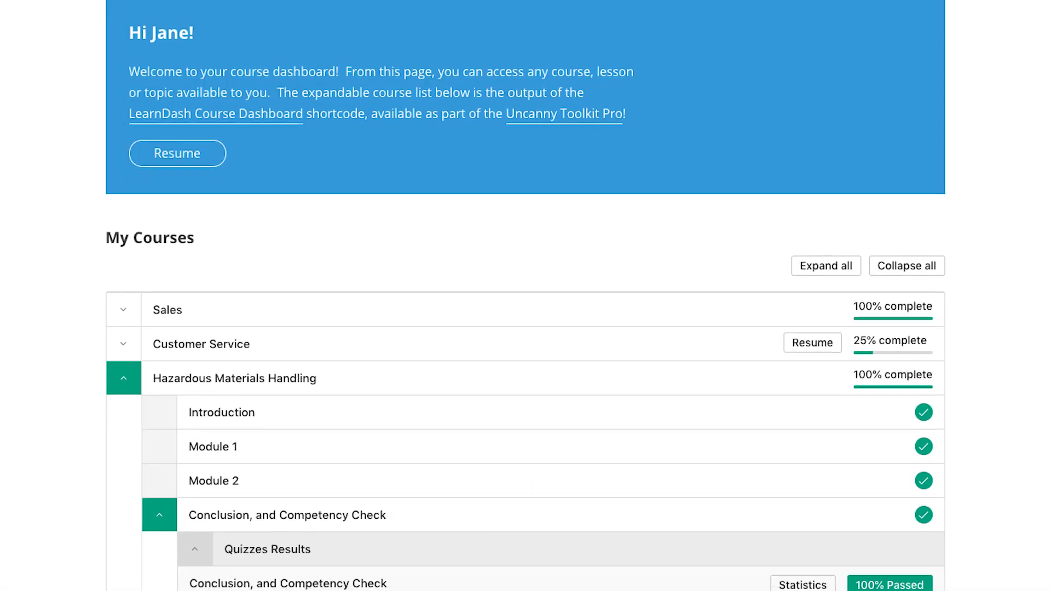
# - Scroll the front-end My Courses list showing completion percentages and quiz results
pyautogui.scroll(-3)
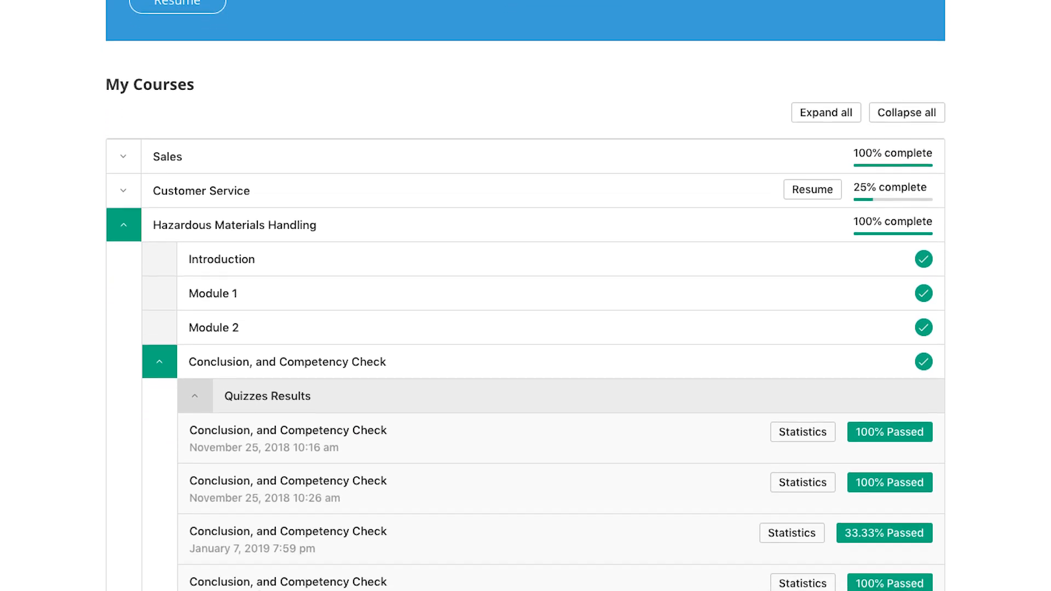
pyautogui.scroll(-3)
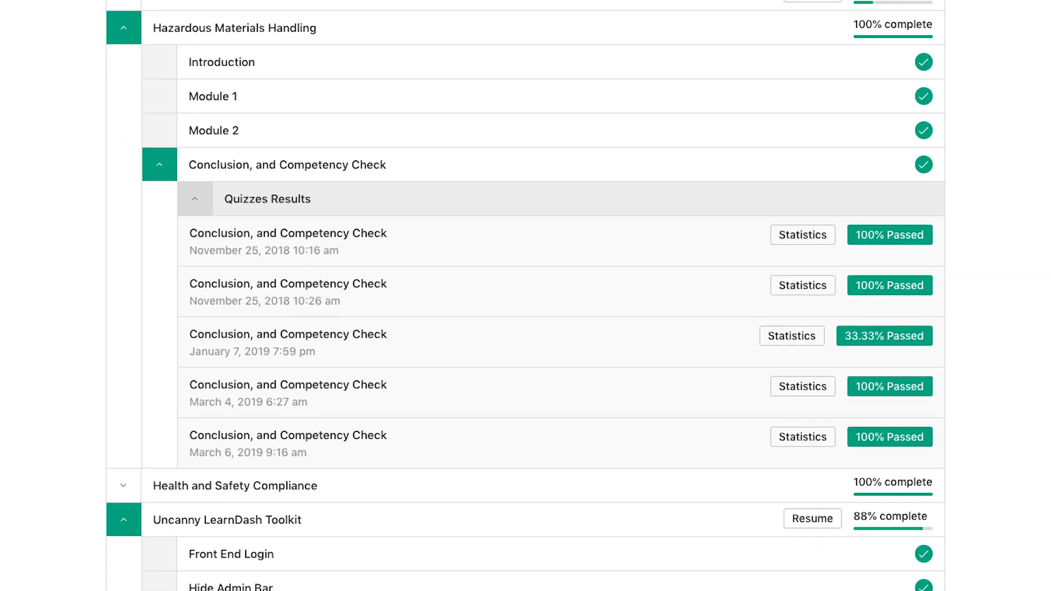
pyautogui.scroll(-3)
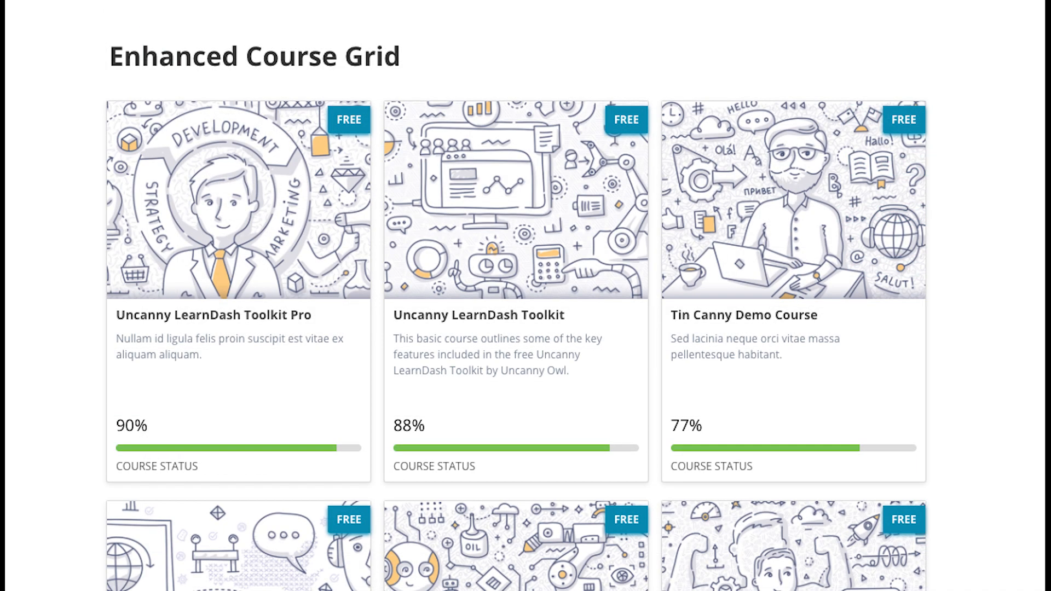
# - Scroll down through the Enhanced Course Grid's course cards and progress bars
pyautogui.scroll(-3)
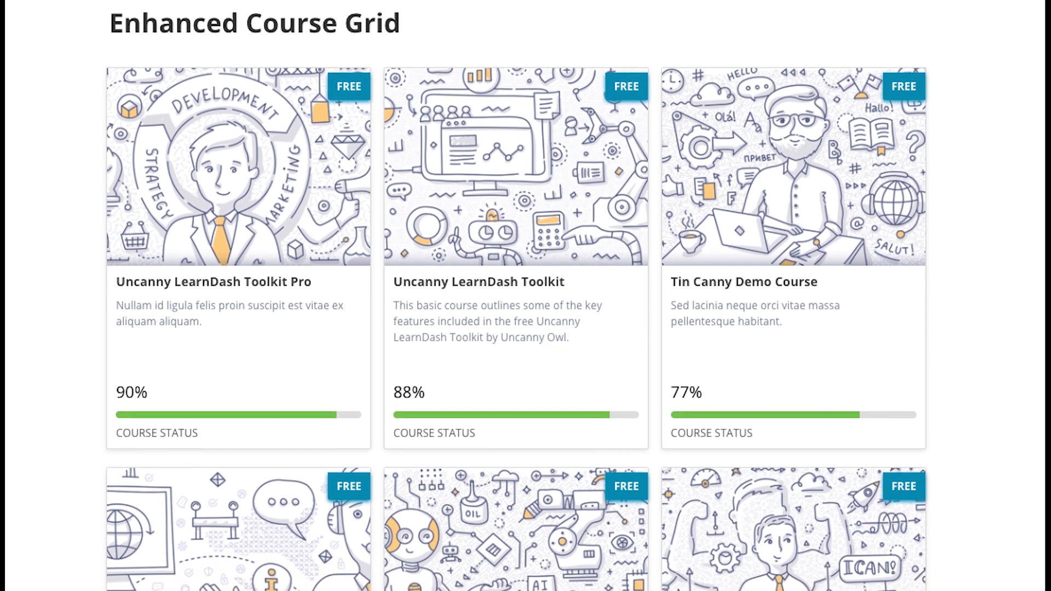
pyautogui.scroll(-3)
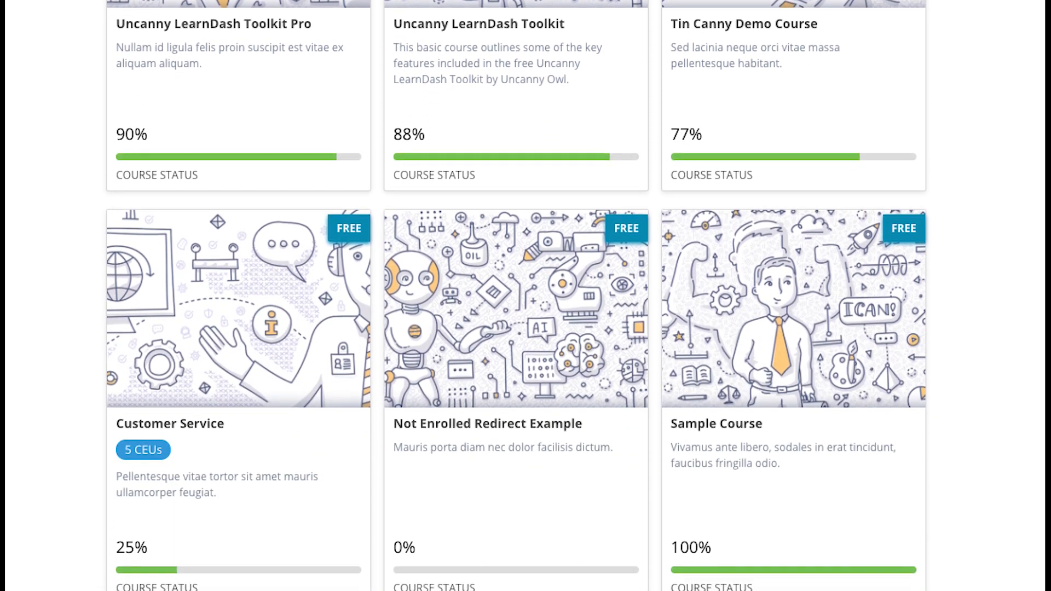
pyautogui.scroll(-3)
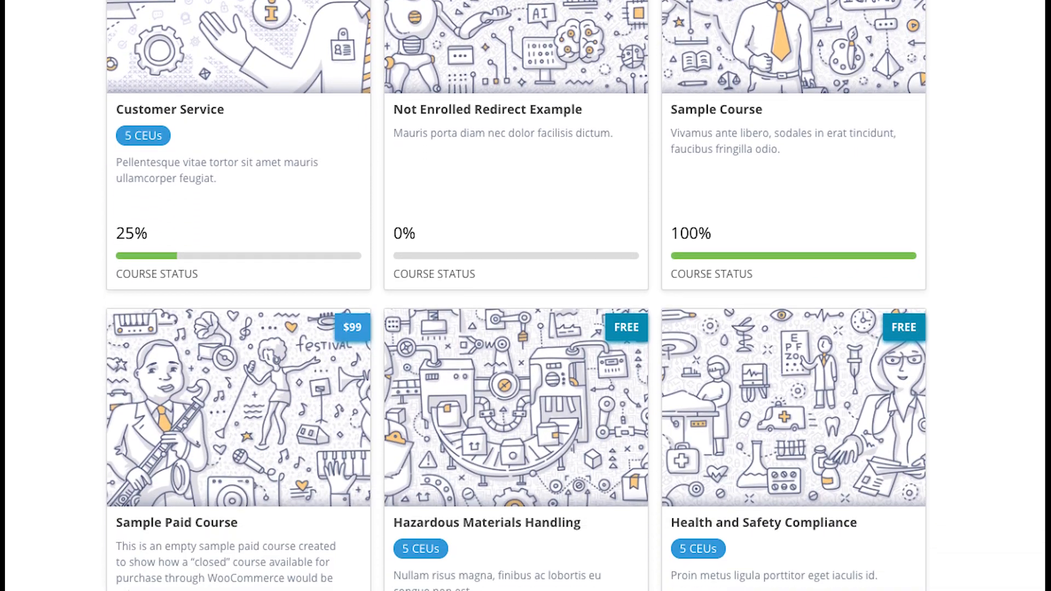
pyautogui.scroll(-3)
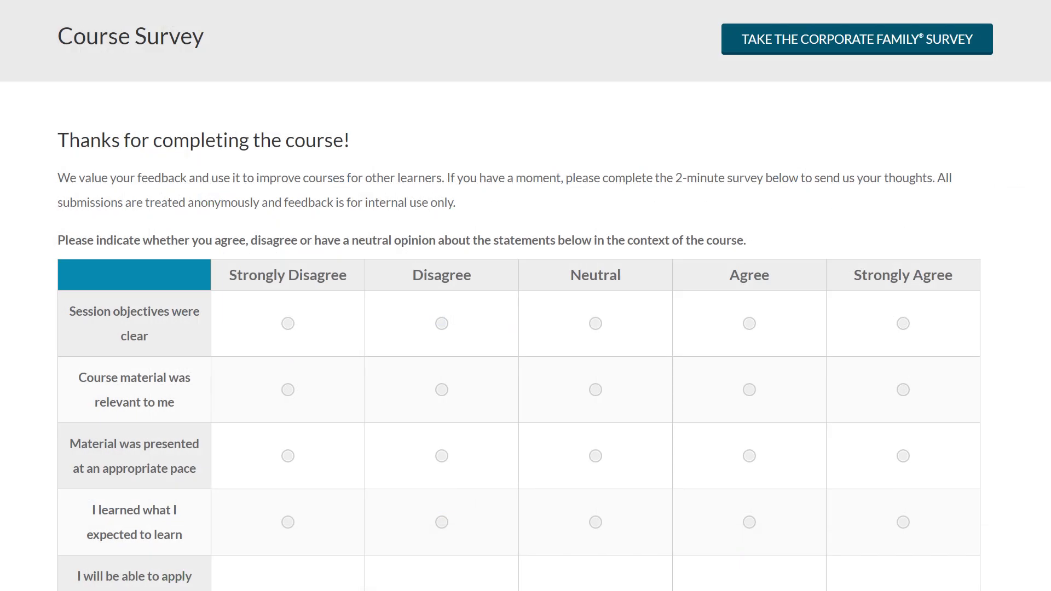
# - Scroll down the course survey's agree/disagree rating table
pyautogui.scroll(-3)
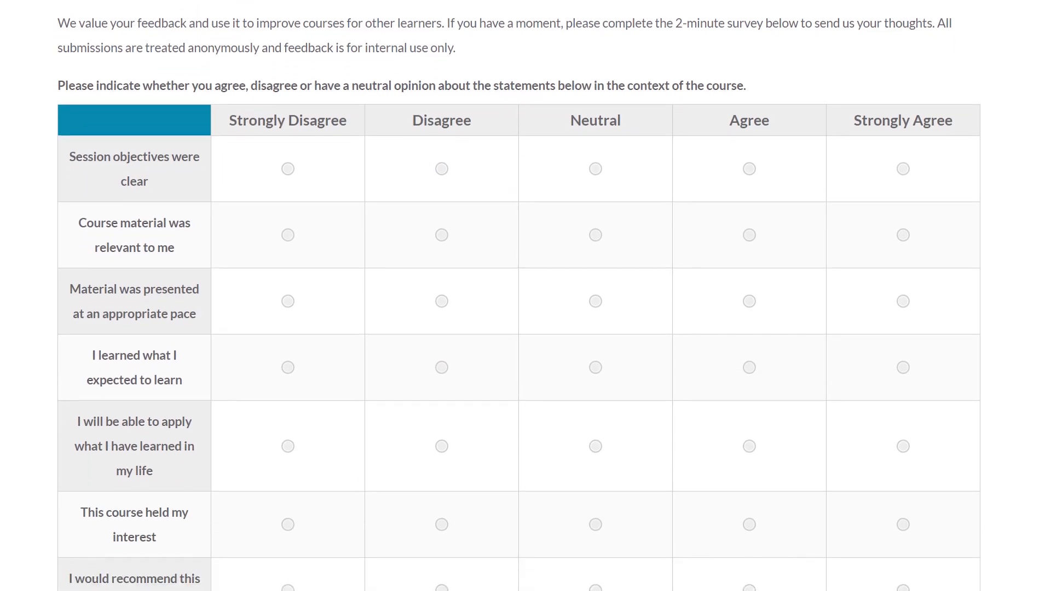
pyautogui.scroll(-3)
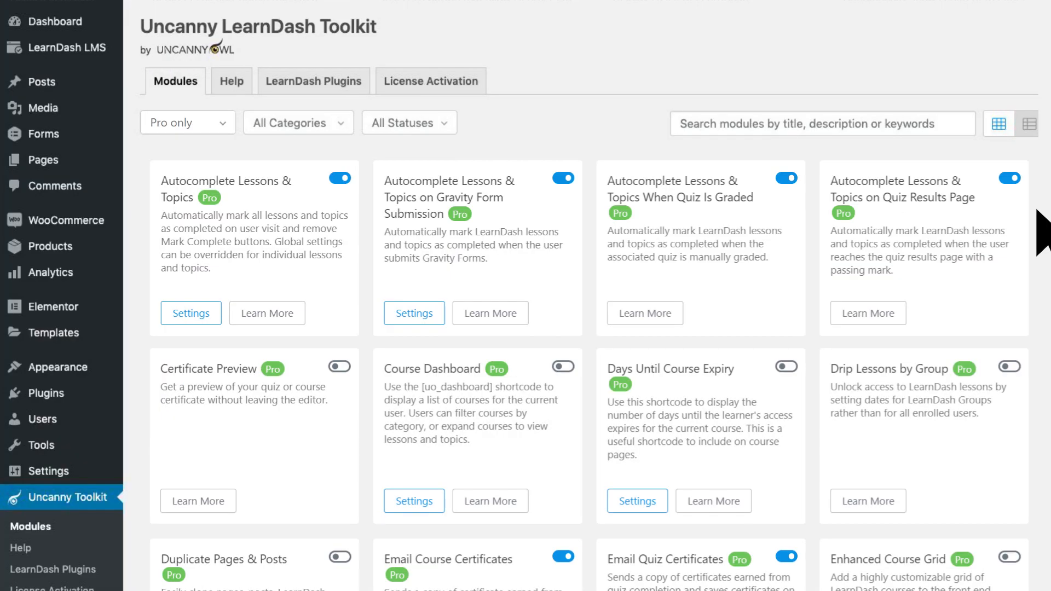
# - Set the lesson release schedule to a specific date and pick its month
pyautogui.scroll(-3)
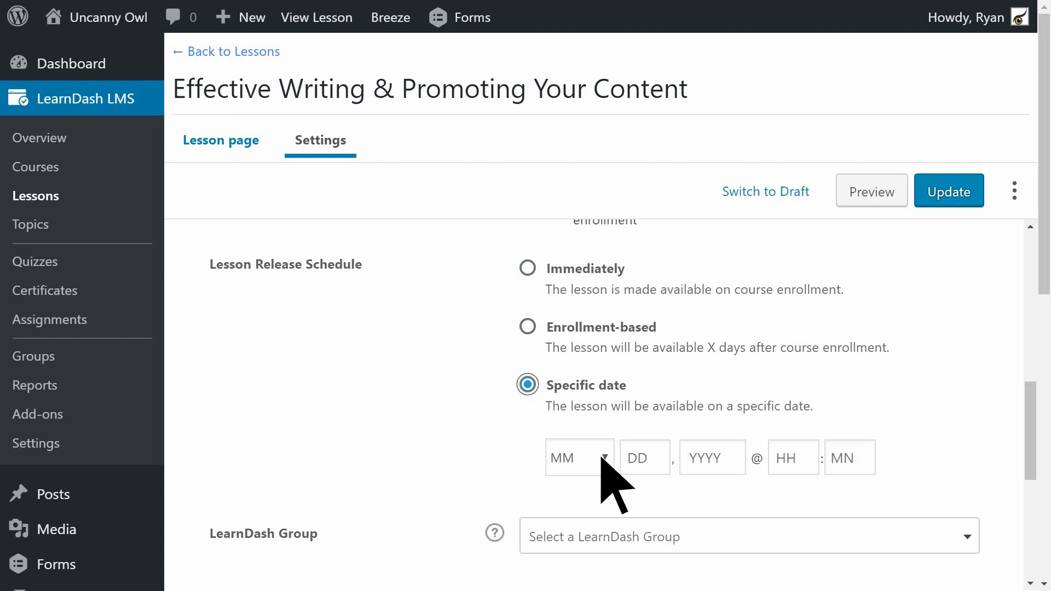
pyautogui.click(579, 457)
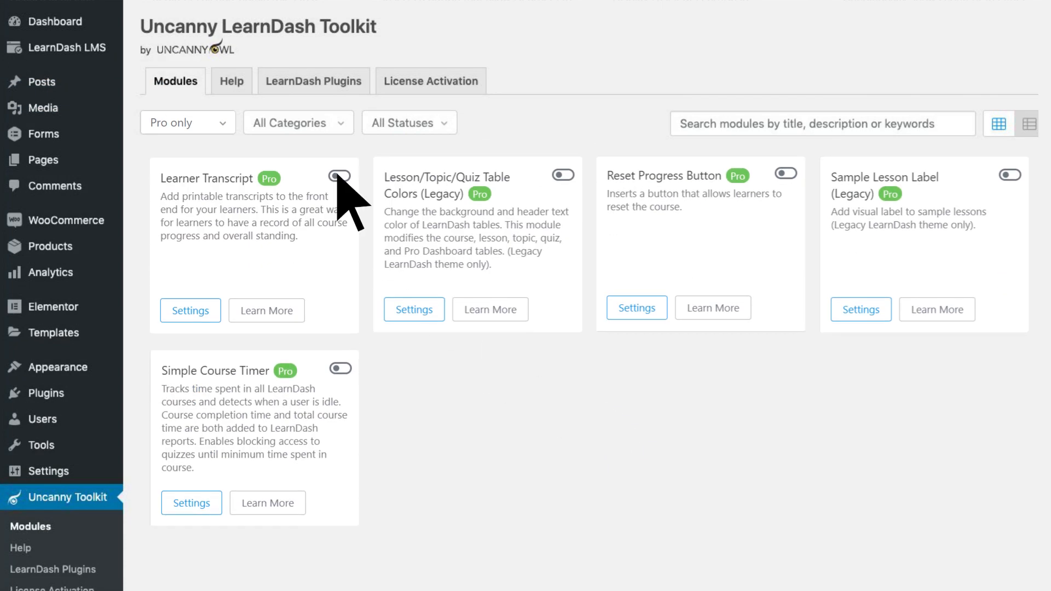
# - Turn on Learner Transcript and Simple Course Timer, opening and closing the timer's settings
pyautogui.click(338, 179)
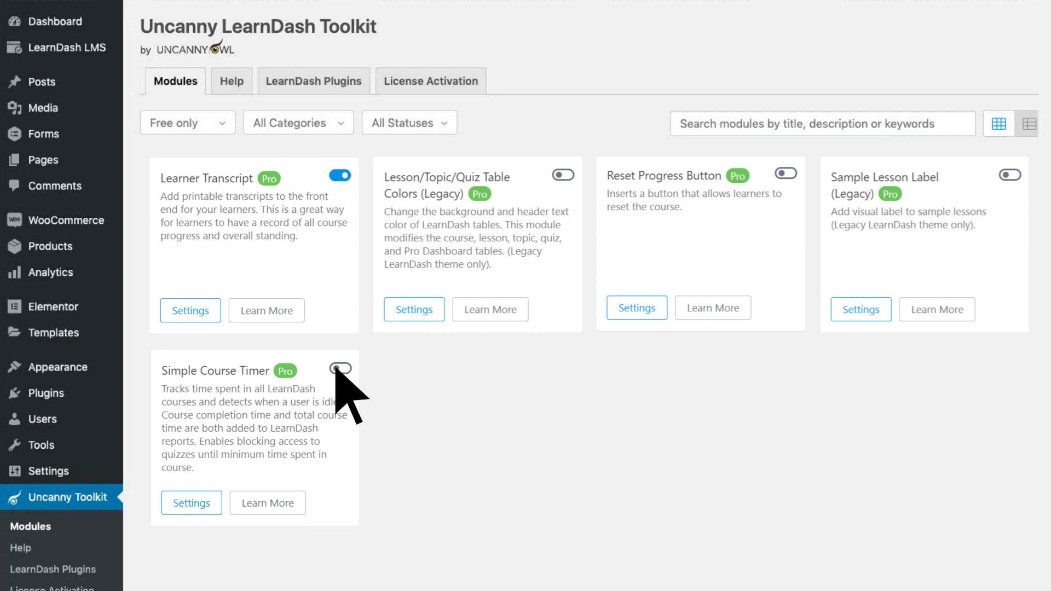
pyautogui.click(339, 369)
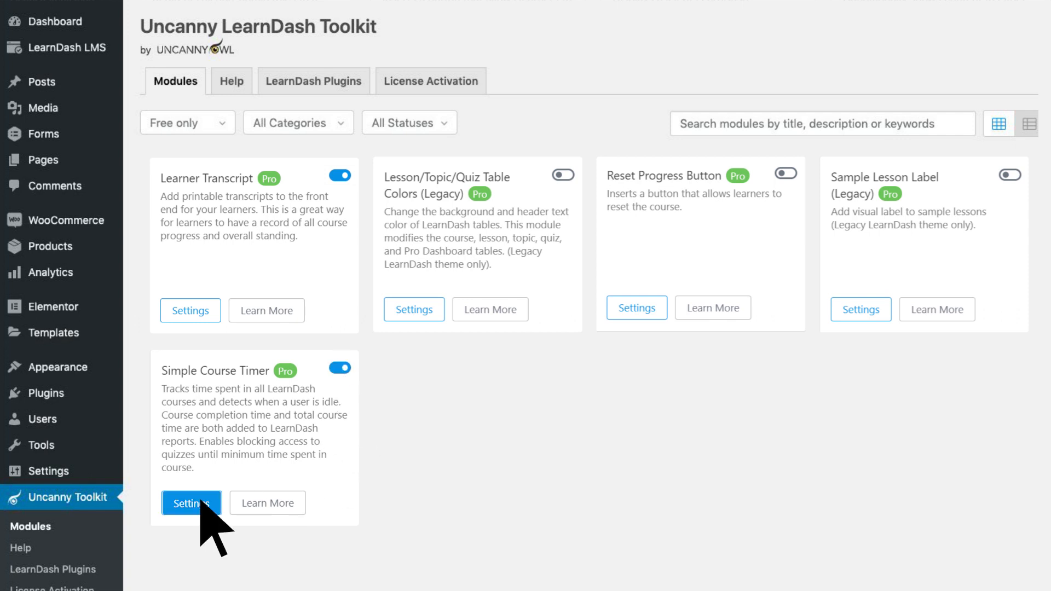
pyautogui.click(190, 502)
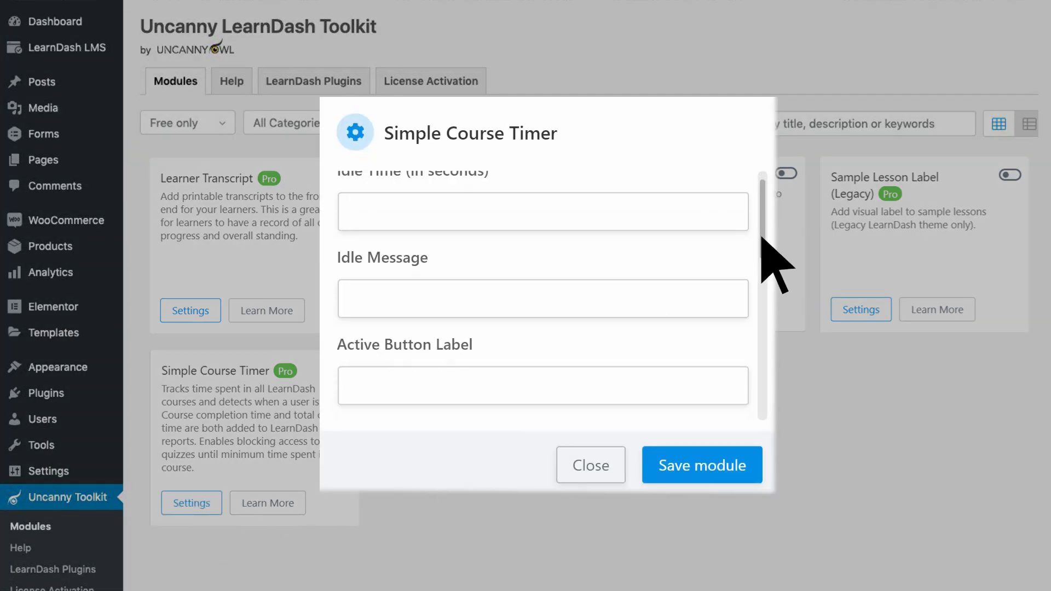
pyautogui.click(702, 465)
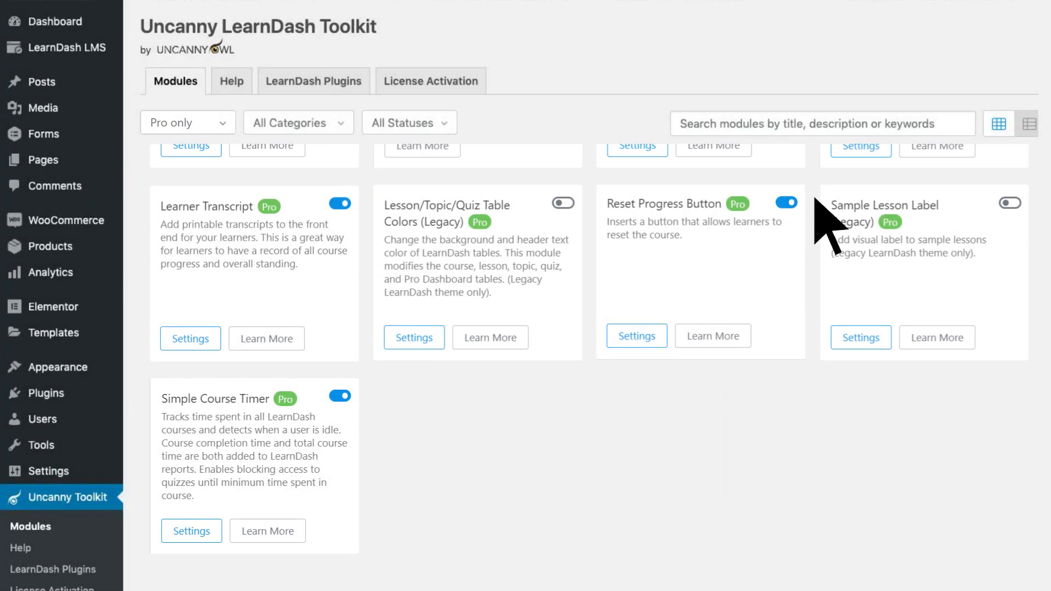
pyautogui.scroll(3)
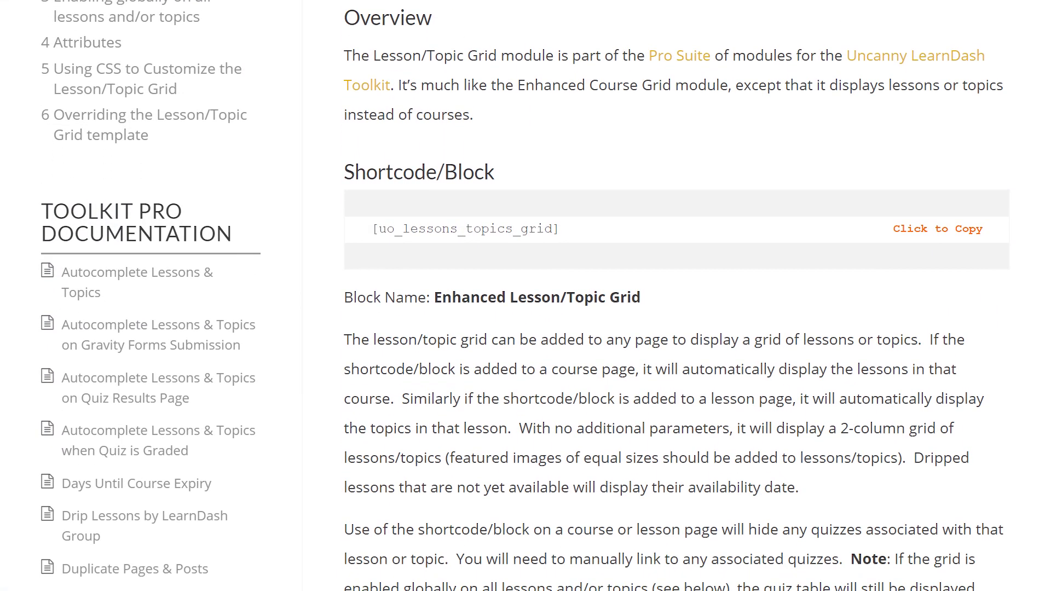
# - Scroll the Lesson/Topic Grid article down to 'Enabling globally on all lessons and/or topics'
pyautogui.scroll(-3)
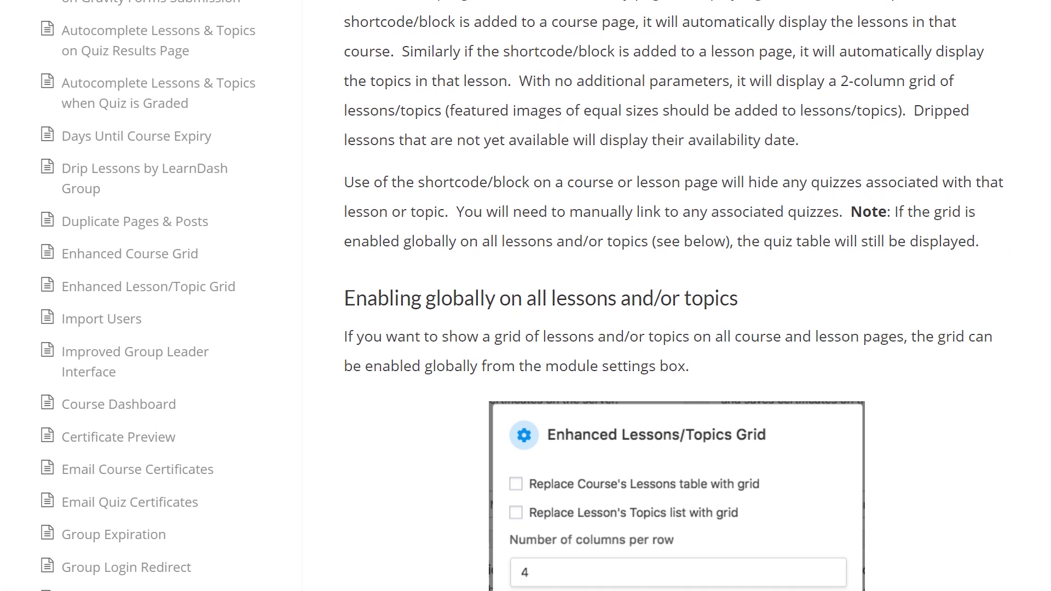